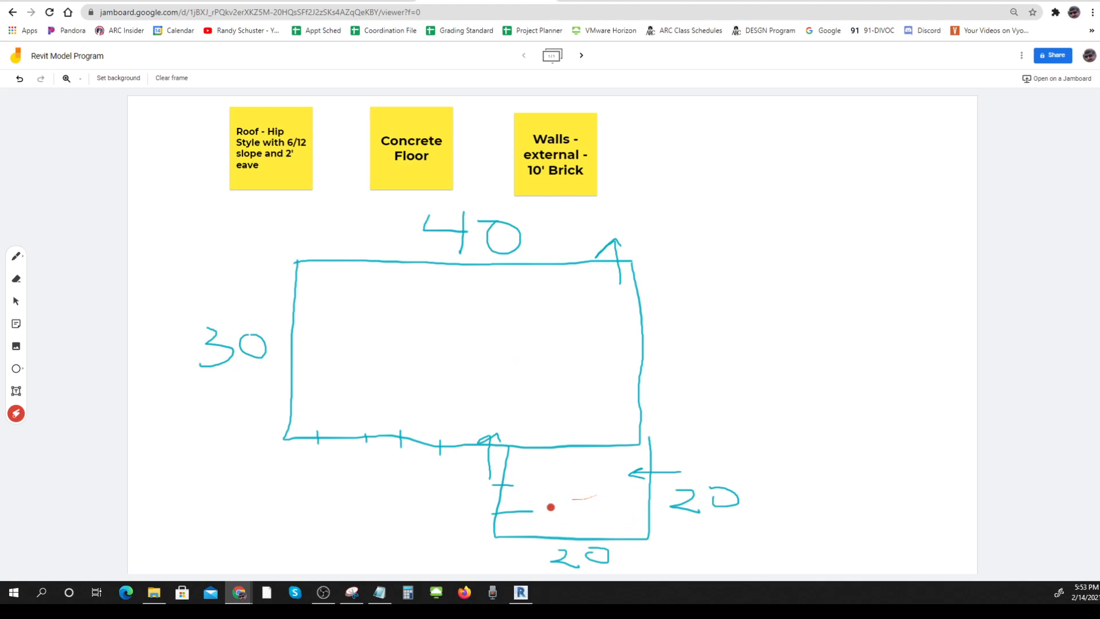
{"action": "left_click_drag", "start_coordinate": [550, 506], "coordinate": [425, 389]}
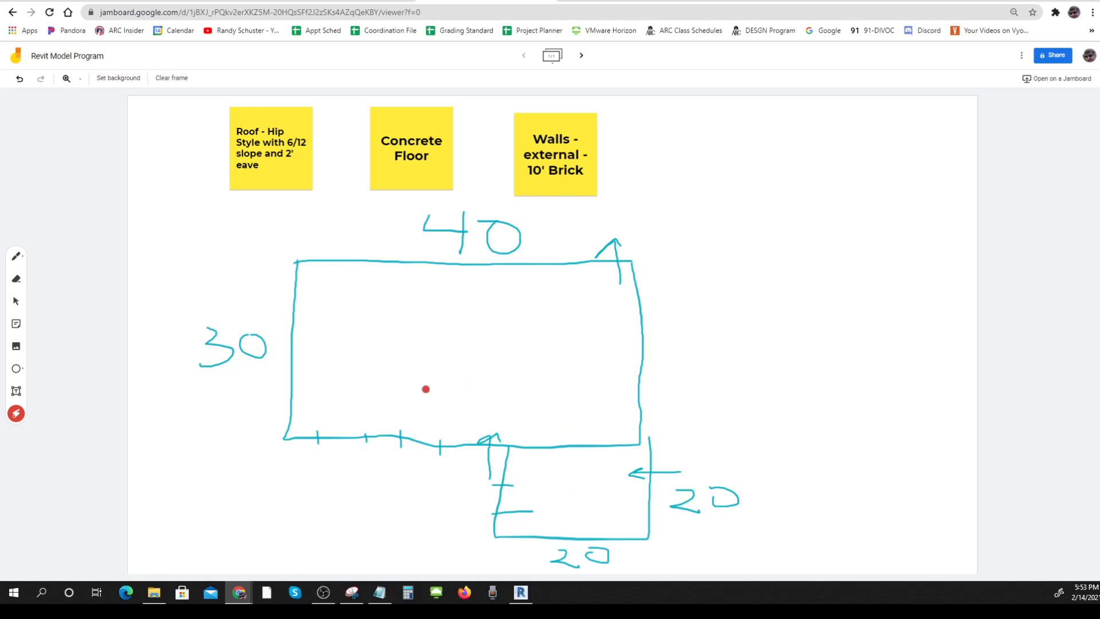
{"action": "mouse_move", "coordinate": [536, 422]}
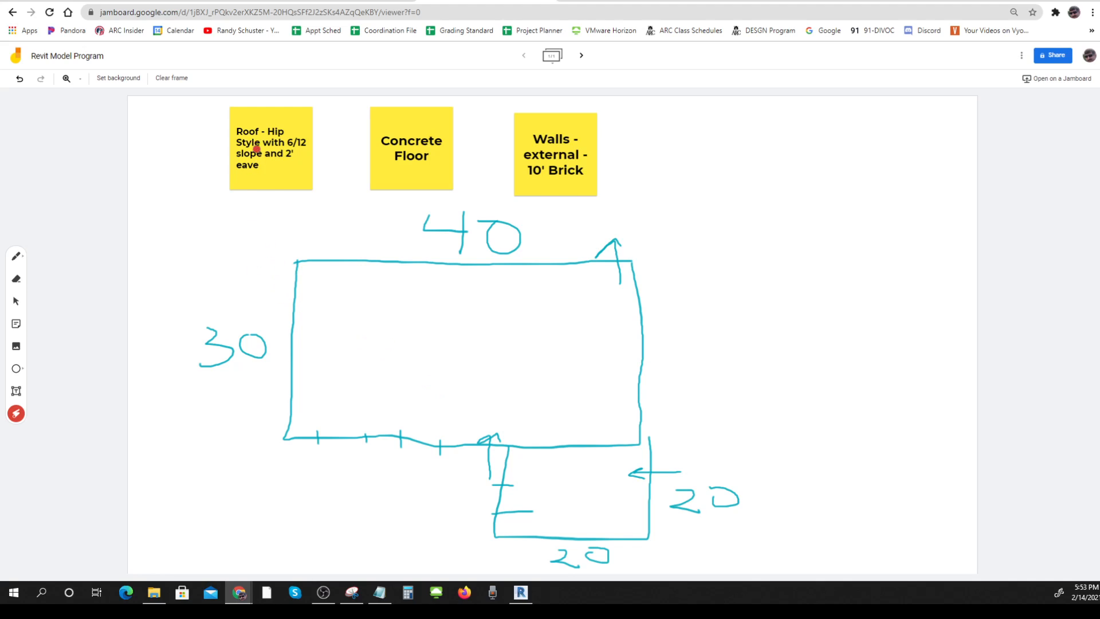
{"action": "left_click_drag", "start_coordinate": [268, 244], "coordinate": [358, 330]}
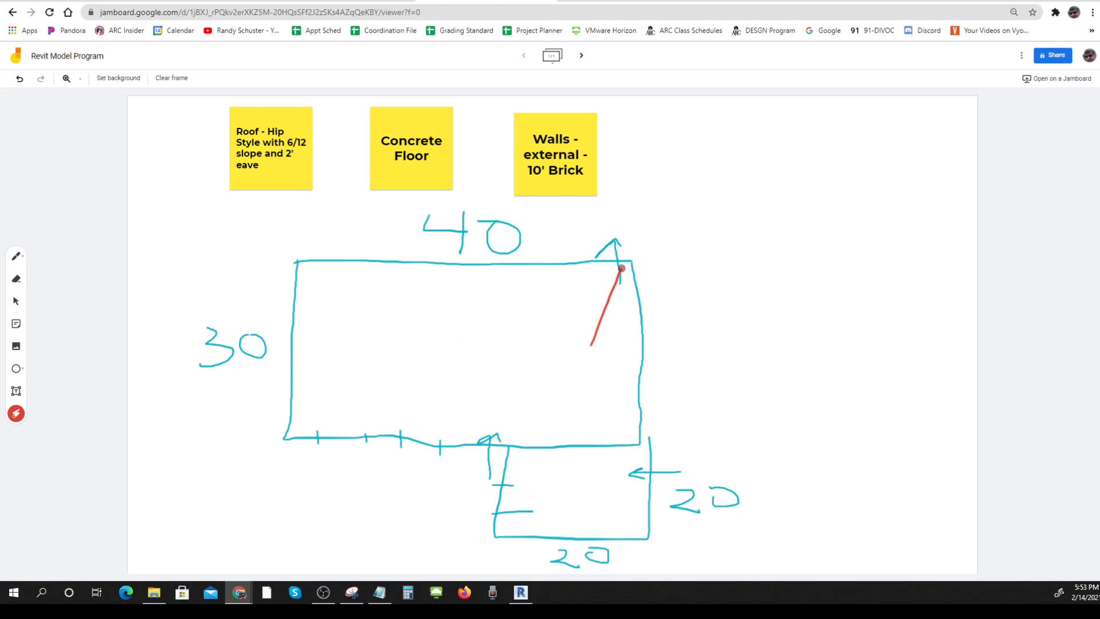
{"action": "left_click_drag", "start_coordinate": [490, 532], "coordinate": [664, 542]}
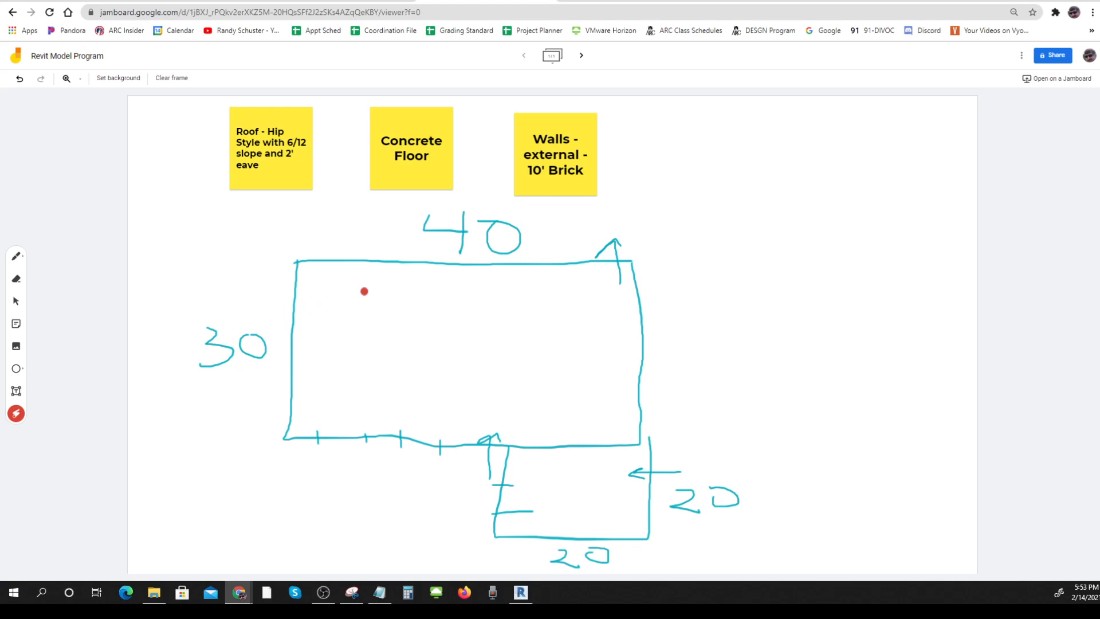
{"action": "left_click_drag", "start_coordinate": [631, 352], "coordinate": [555, 502]}
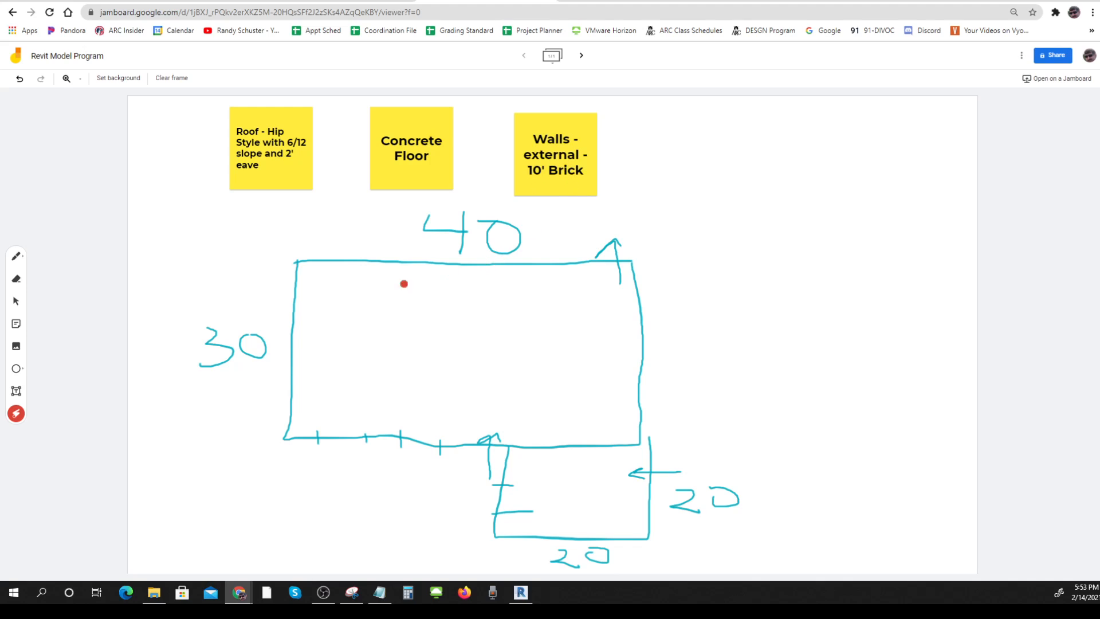
{"action": "left_click_drag", "start_coordinate": [382, 257], "coordinate": [385, 229]}
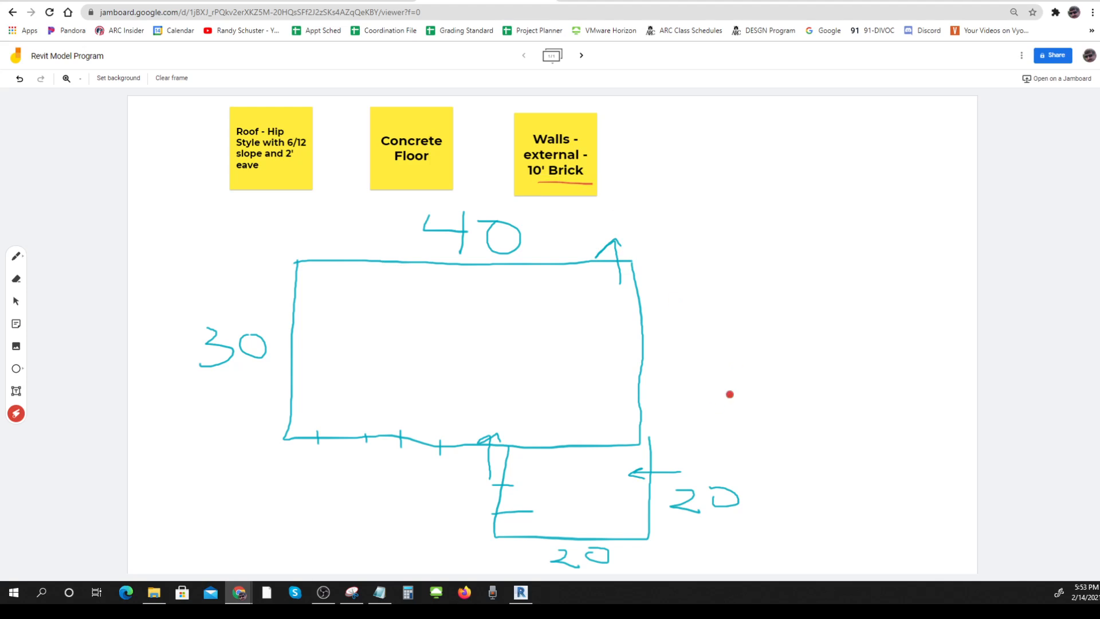
{"action": "left_click_drag", "start_coordinate": [730, 393], "coordinate": [703, 536]}
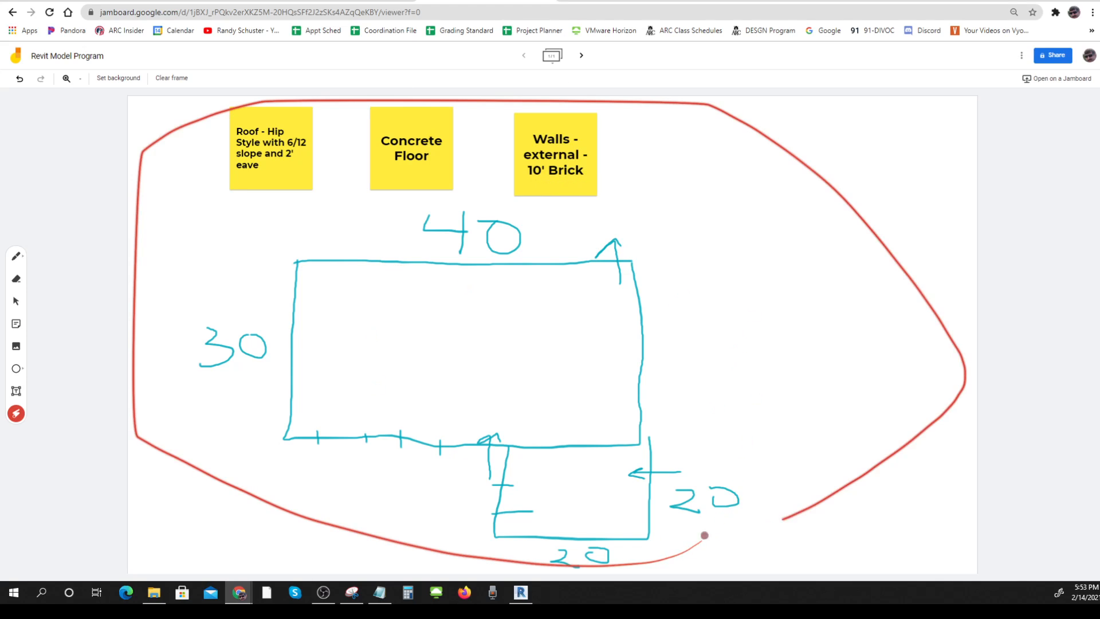